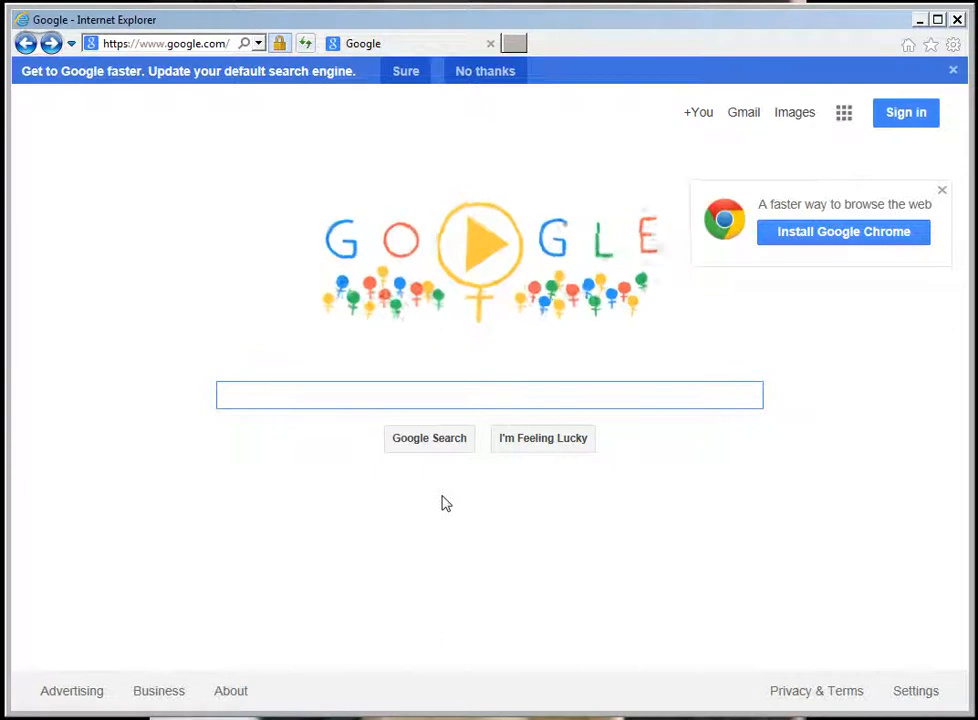
# - Search Google for 'zamrsk archives online' using the suggested query
pyautogui.click(489, 394)
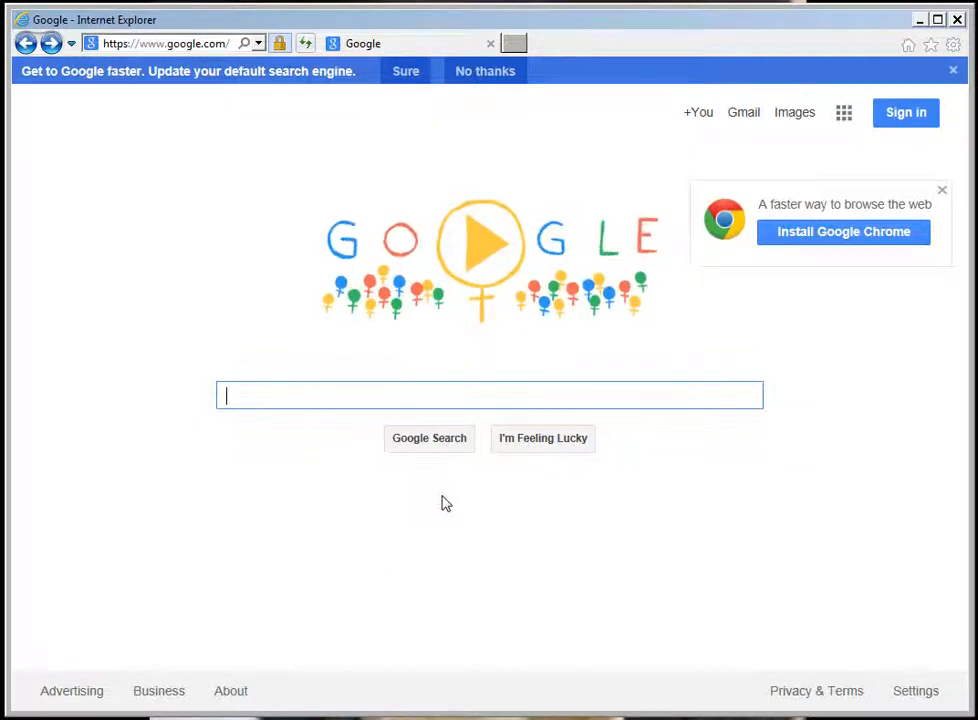
pyautogui.write('zamersk')
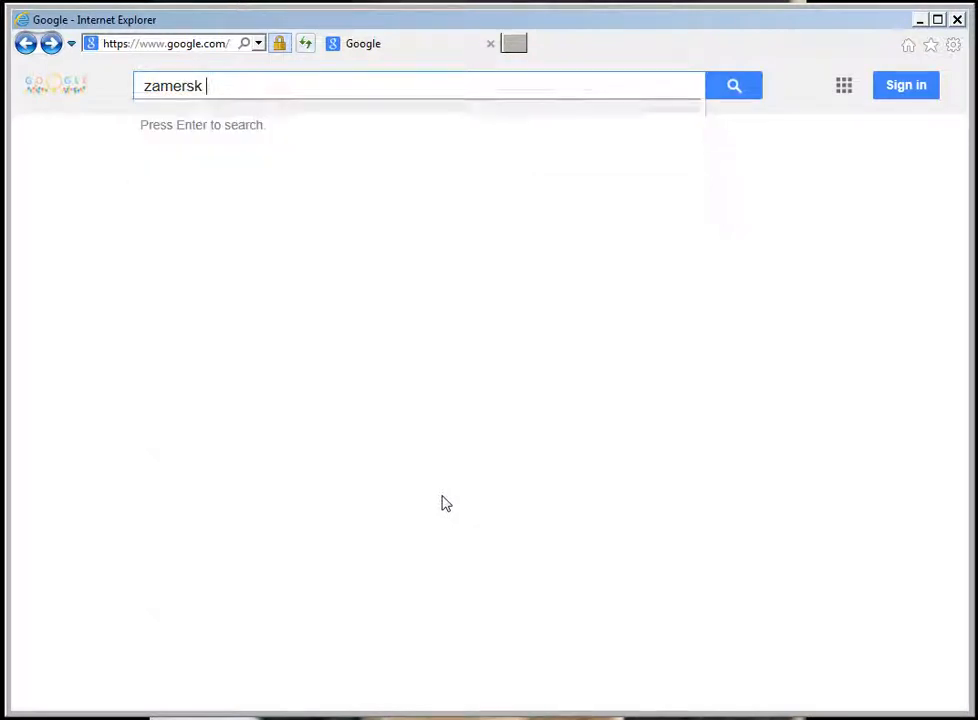
pyautogui.write('archives')
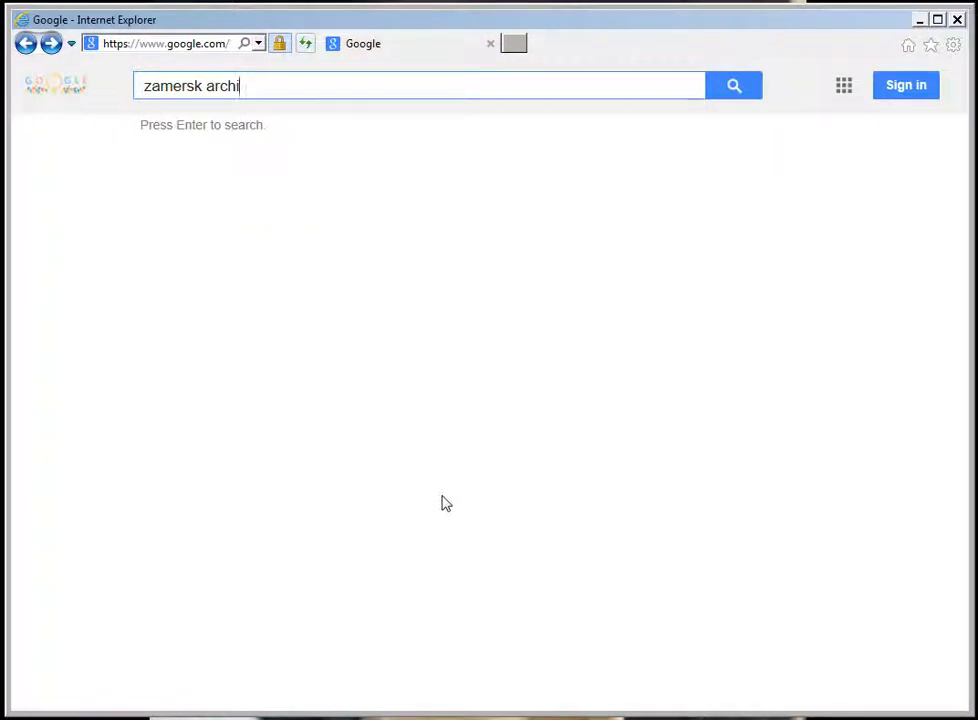
pyautogui.write('ve')
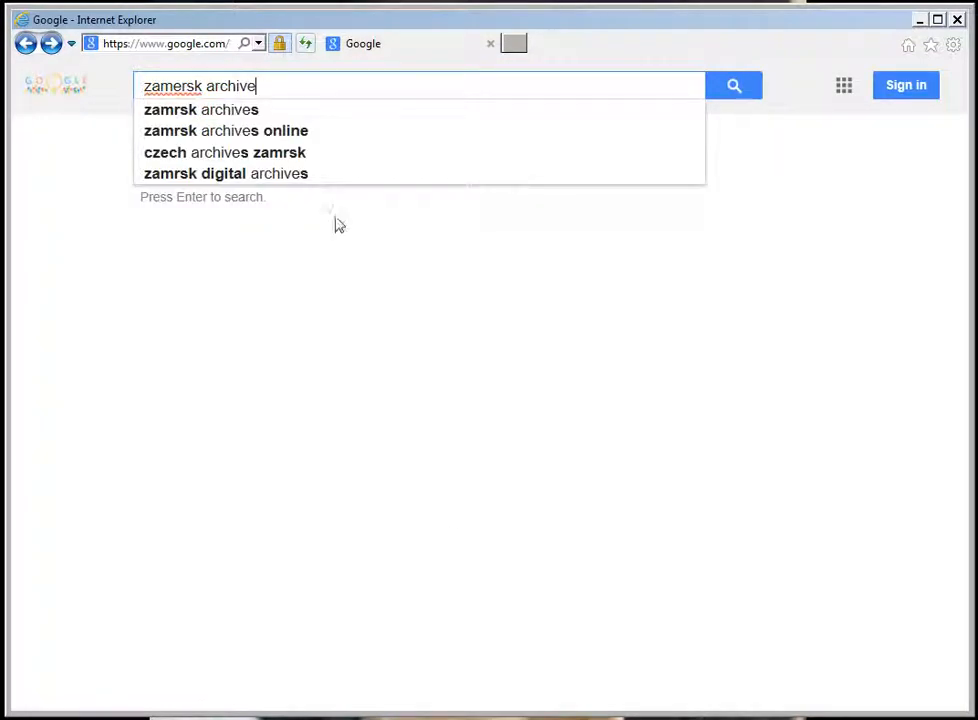
pyautogui.click(226, 130)
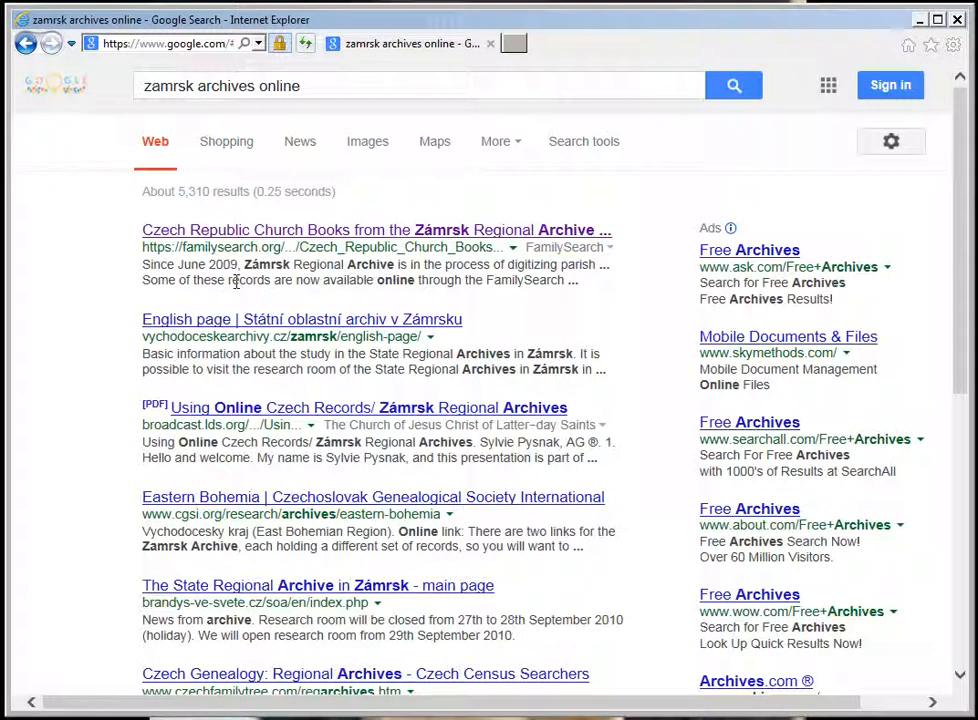
pyautogui.moveTo(268, 238)
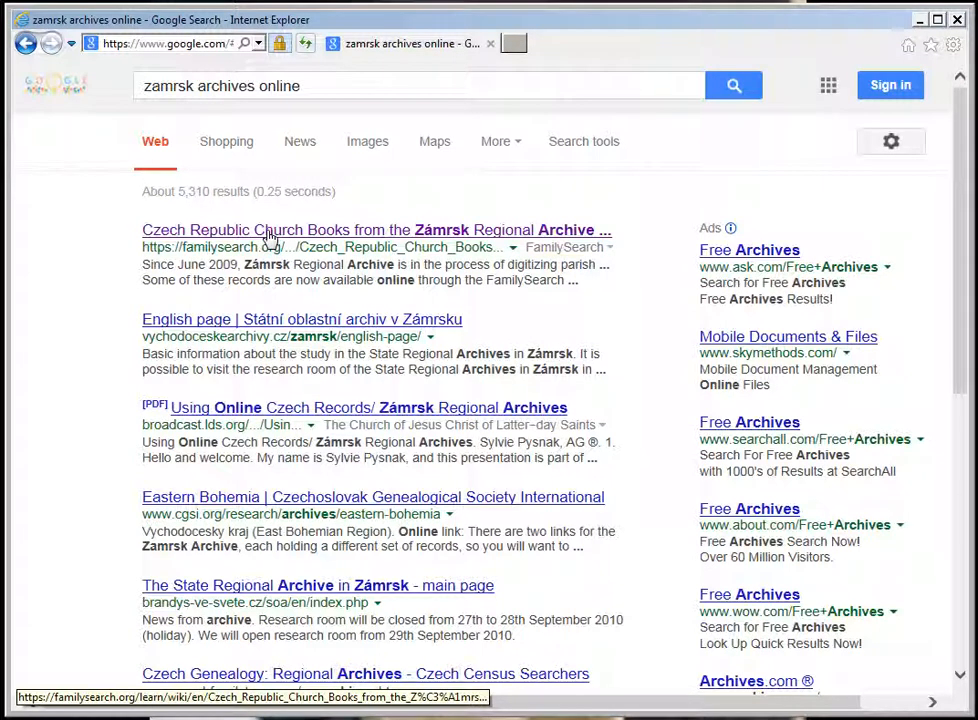
# - Open the first result, the FamilySearch 'Czech Republic Church Books from the Zámrsk Regional Archive' page
pyautogui.click(377, 230)
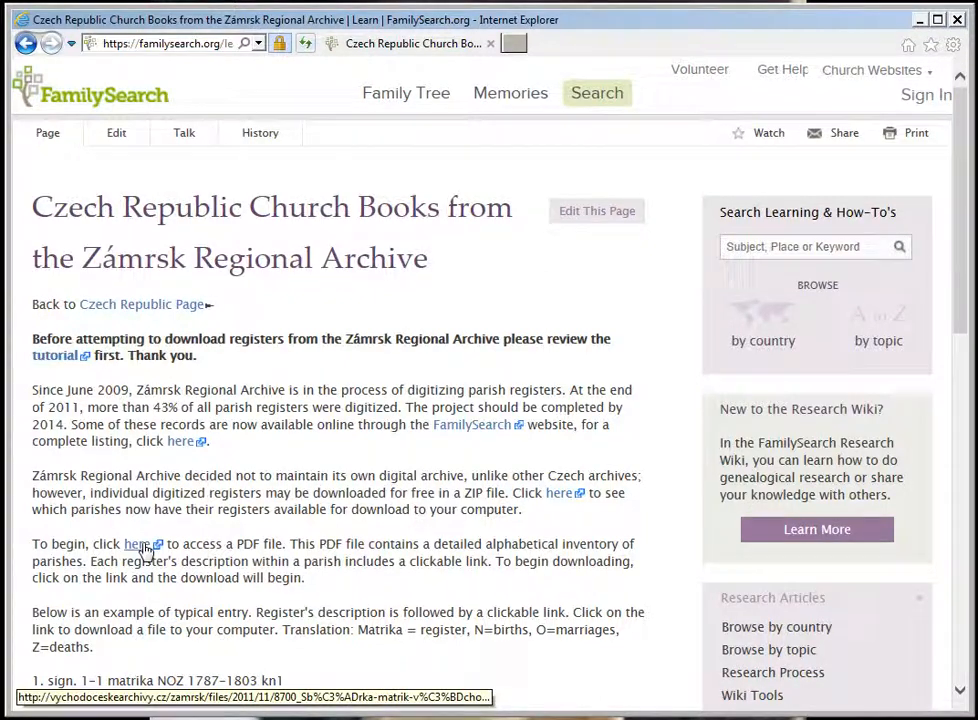
# - Open the 1721-page PDF parish register inventory and cancel the Reading Untagged Document prompt
pyautogui.click(136, 543)
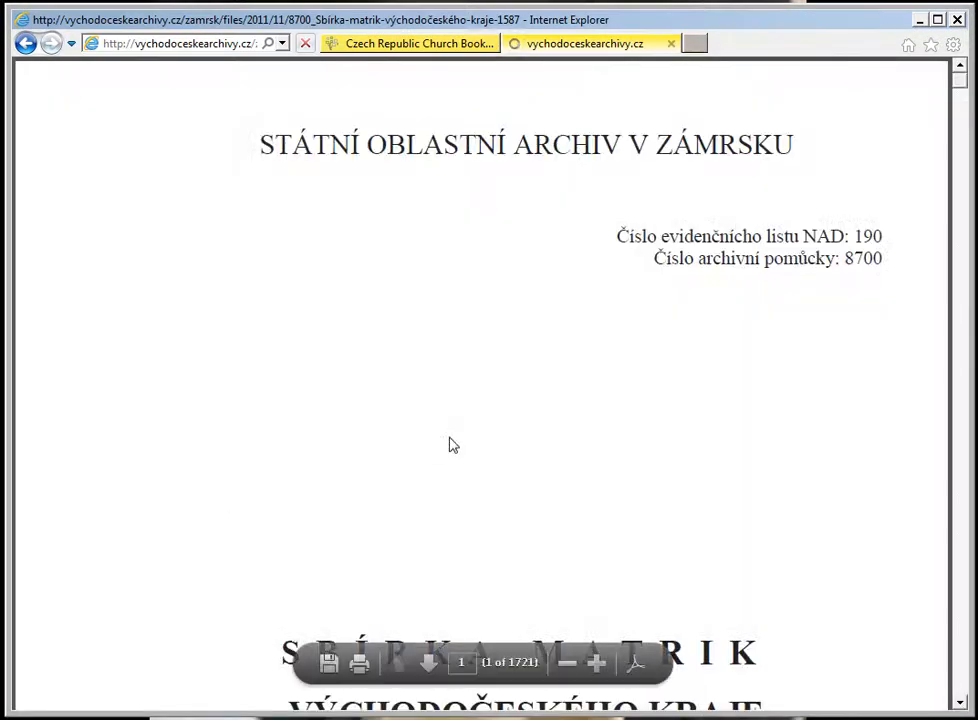
pyautogui.moveTo(560, 417)
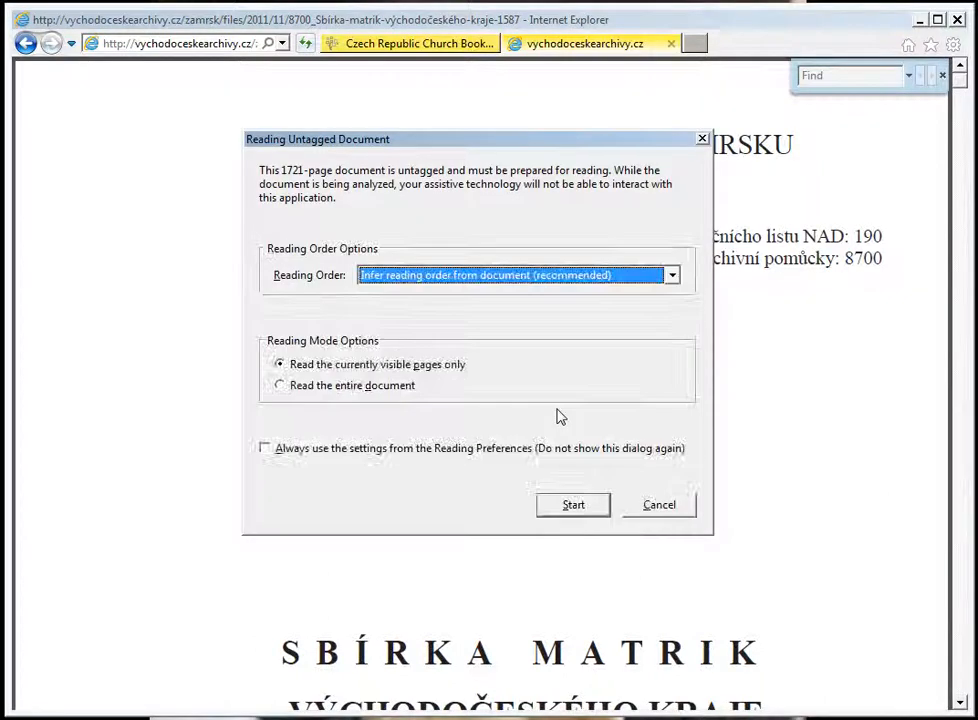
pyautogui.moveTo(659, 504)
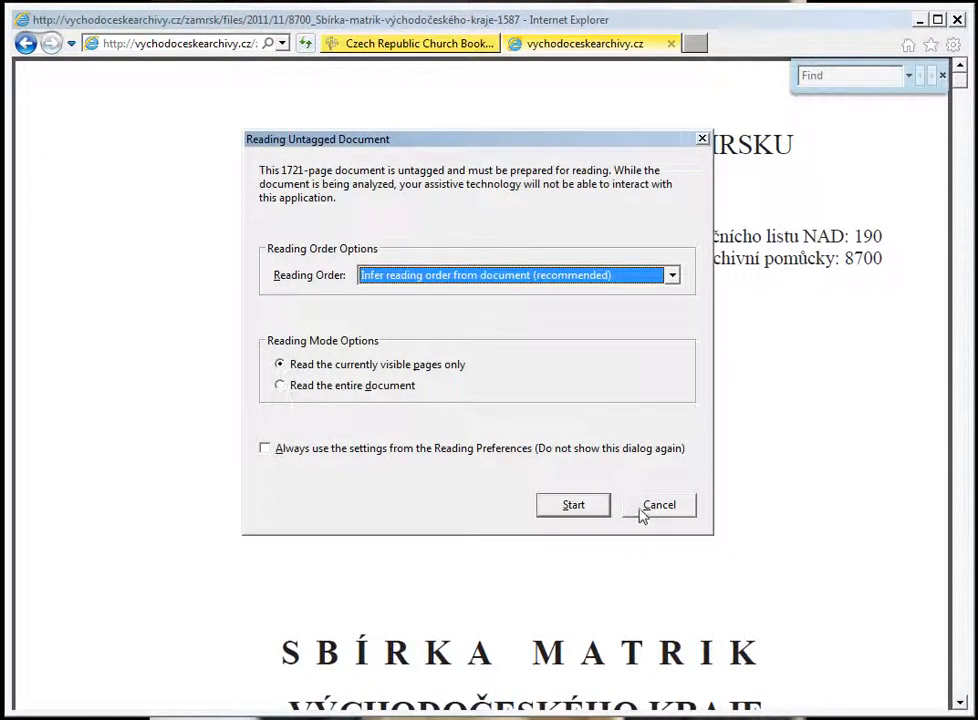
pyautogui.click(659, 504)
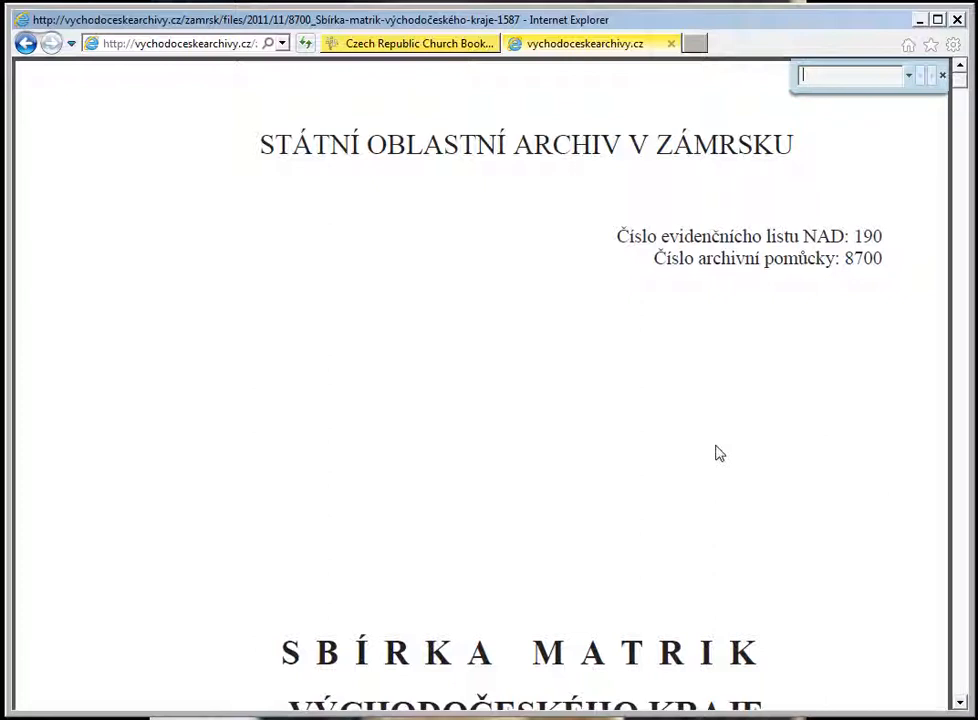
# - Find 'vojnuv mestec' in the PDF, reaching the Krucemburk parish entry
pyautogui.write('vojnuv')
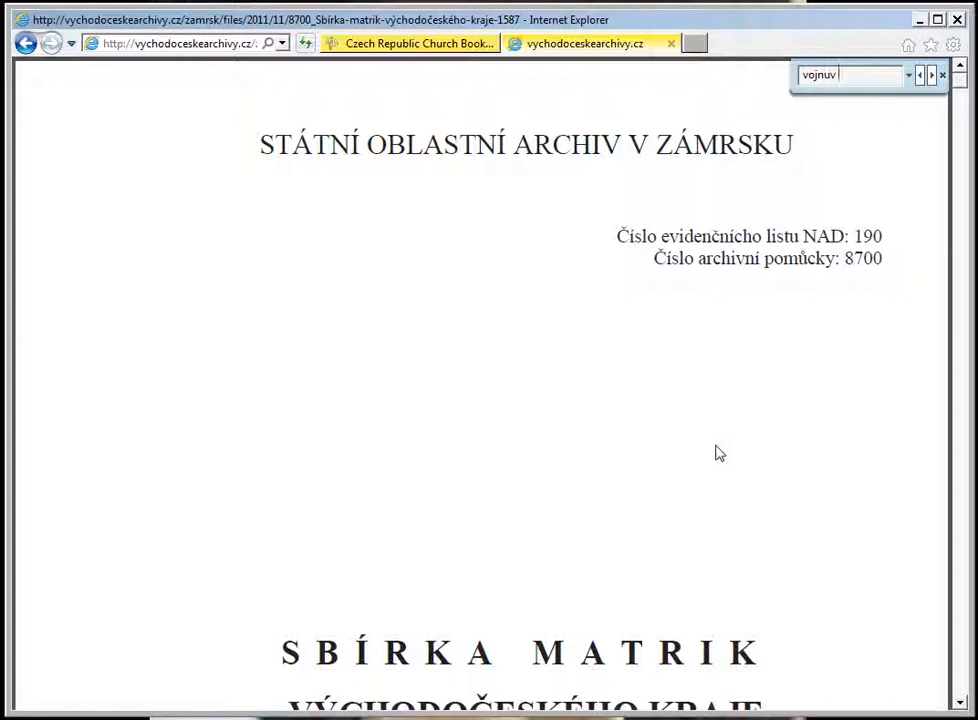
pyautogui.write('mestec')
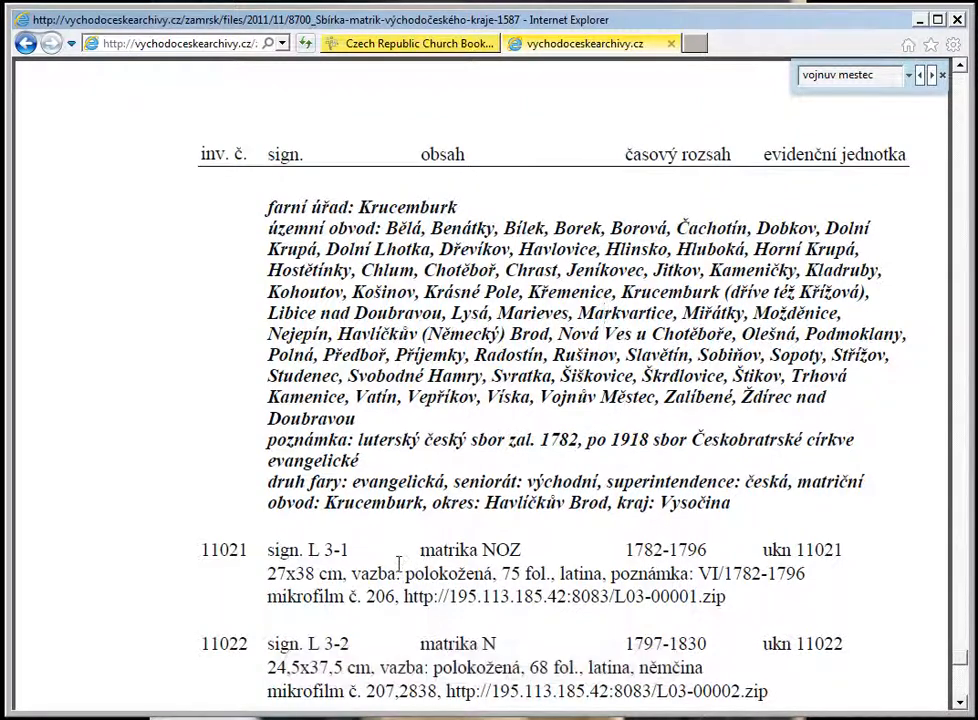
pyautogui.moveTo(395, 539)
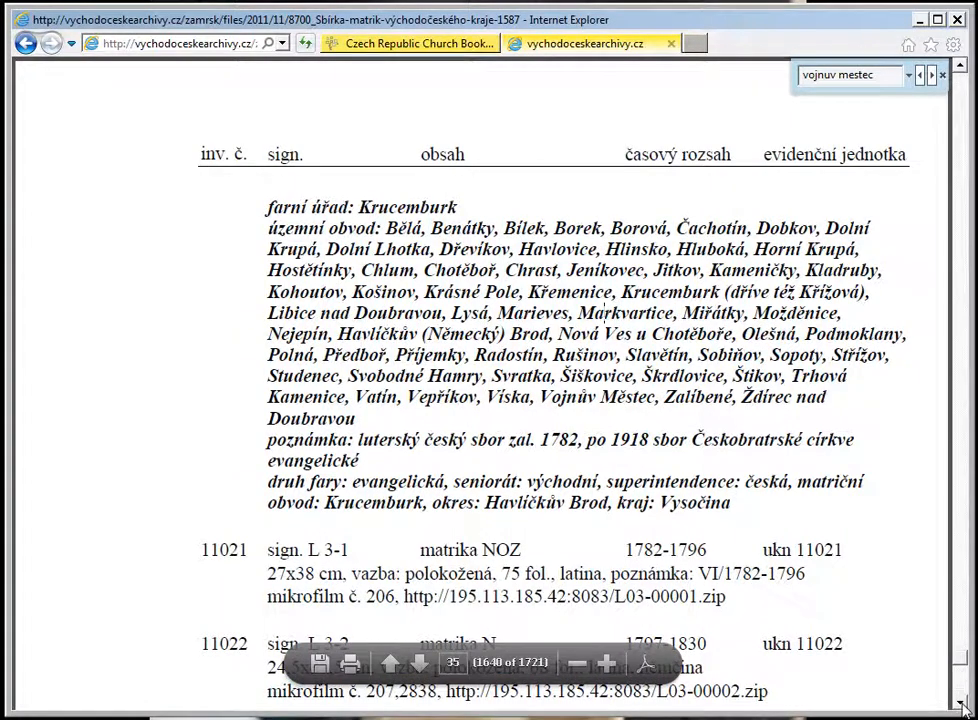
# - Scroll past the Krucemburk header to register entries 11021–11027 with zip links
pyautogui.scroll(-3)
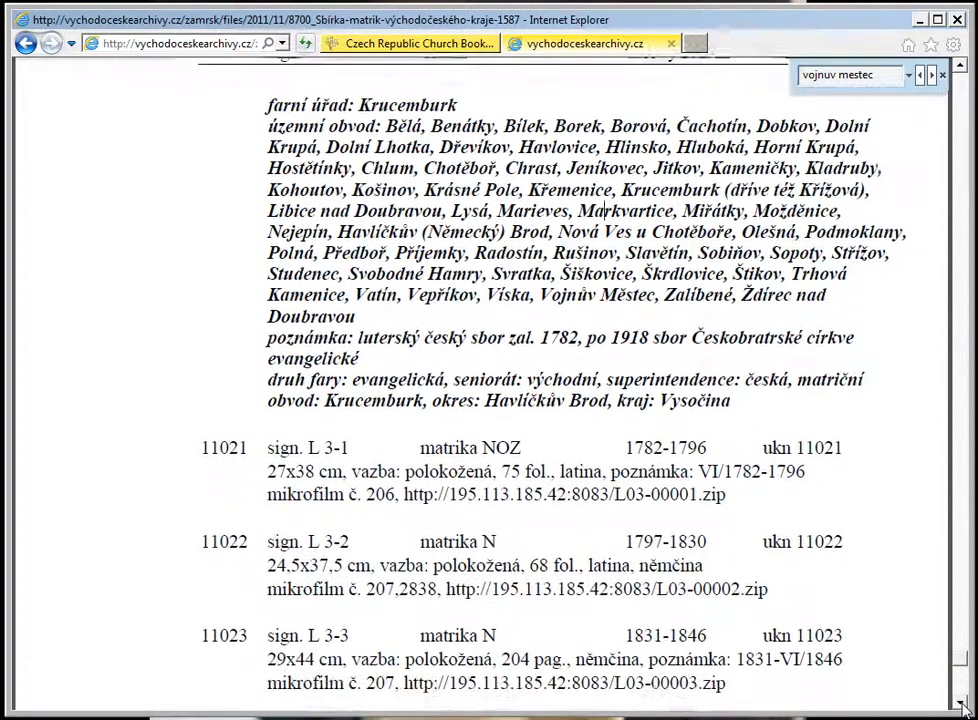
pyautogui.scroll(-3)
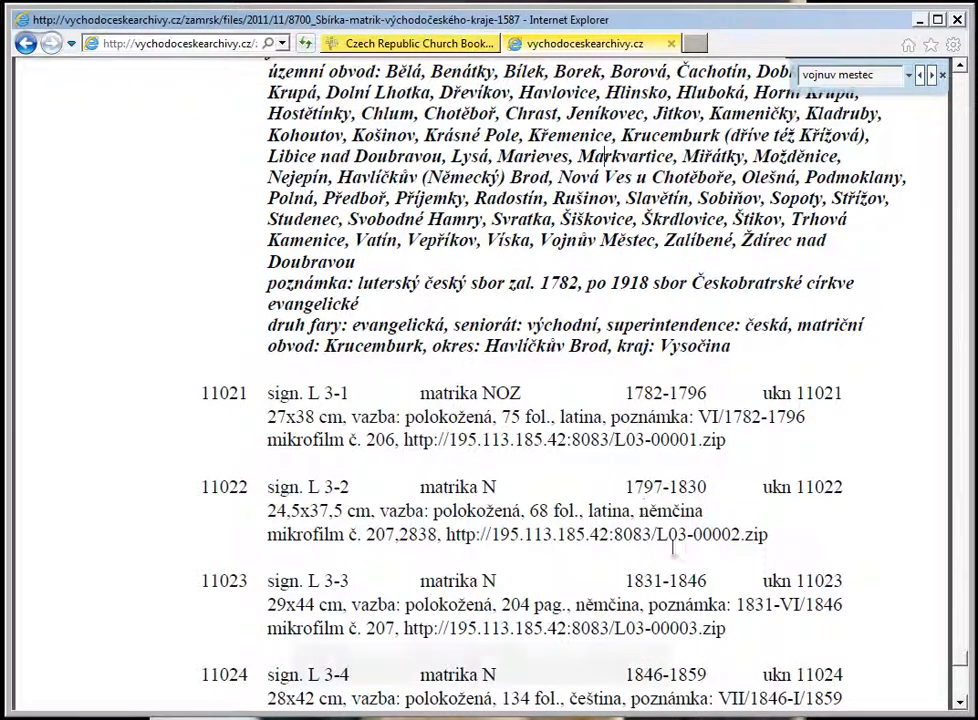
pyautogui.scroll(-3)
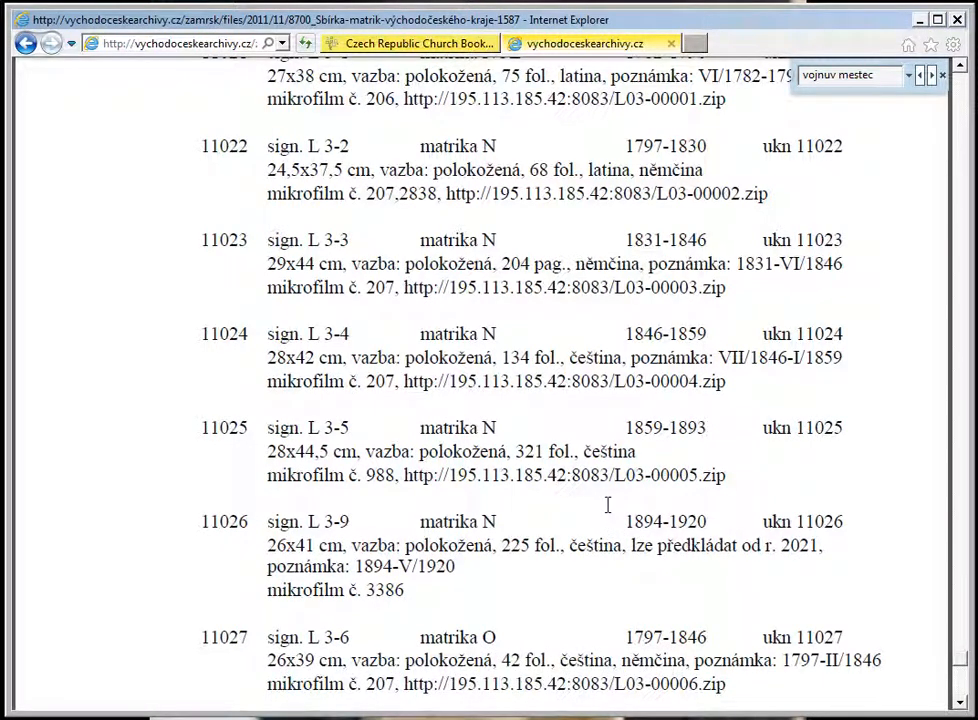
pyautogui.moveTo(490, 482)
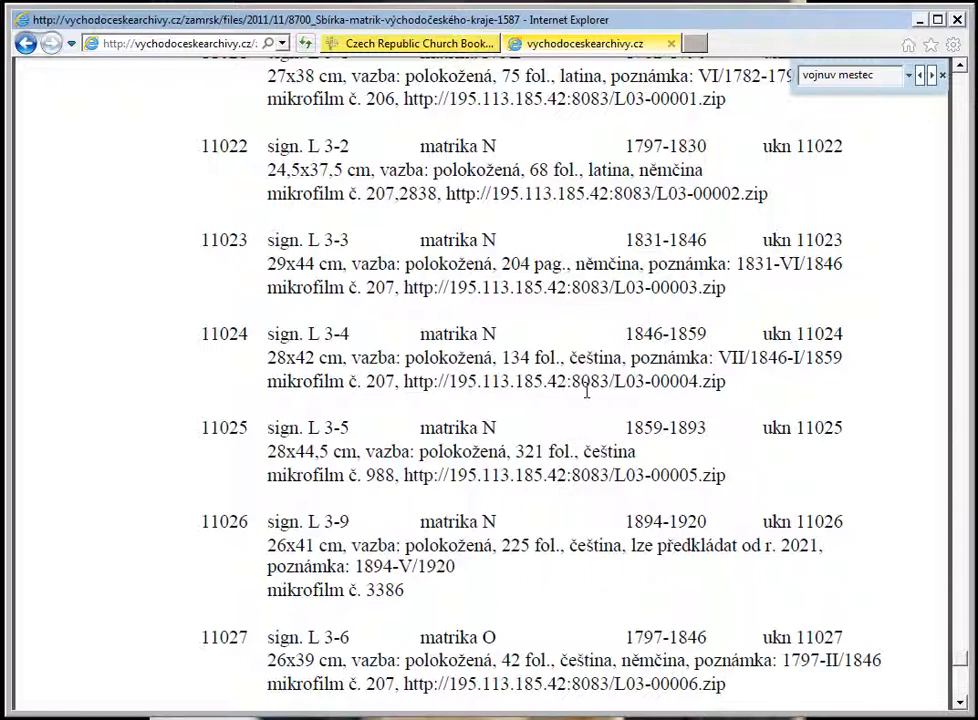
pyautogui.moveTo(547, 440)
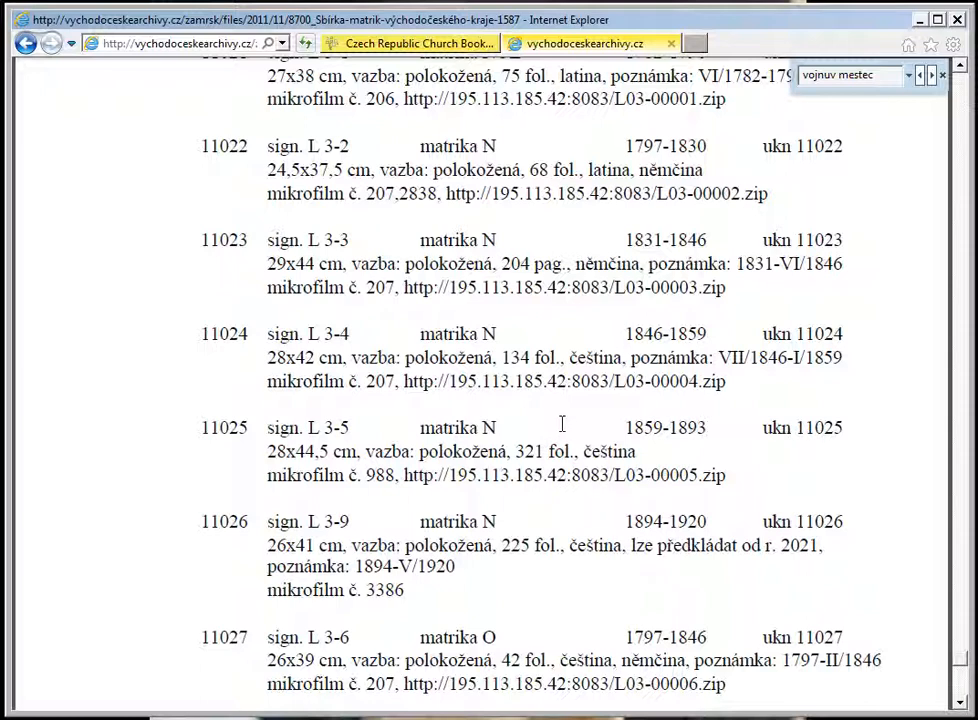
pyautogui.moveTo(570, 418)
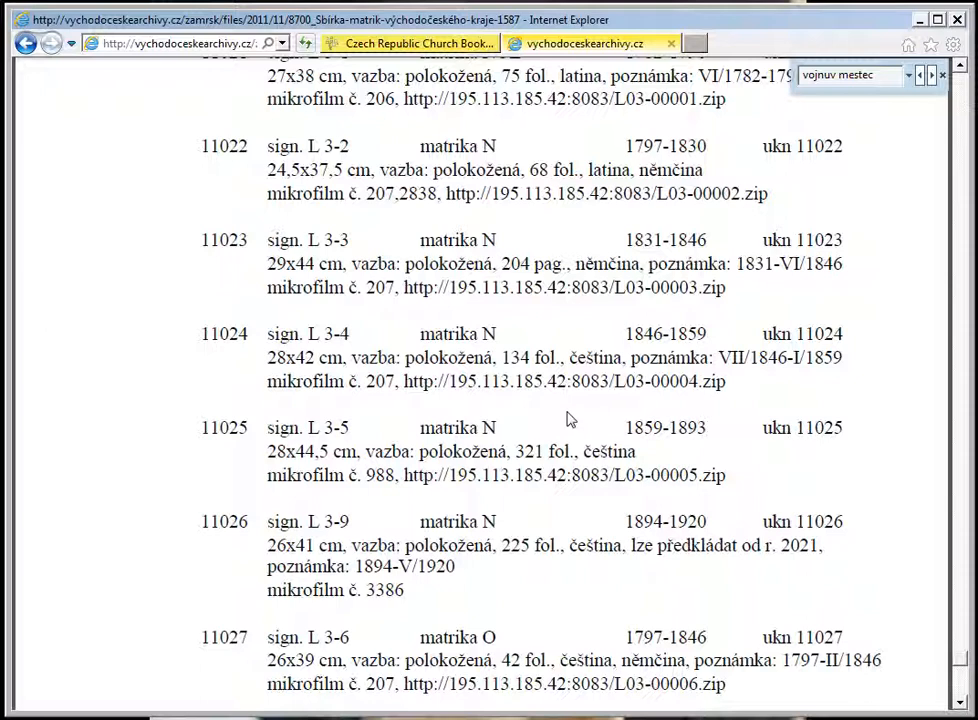